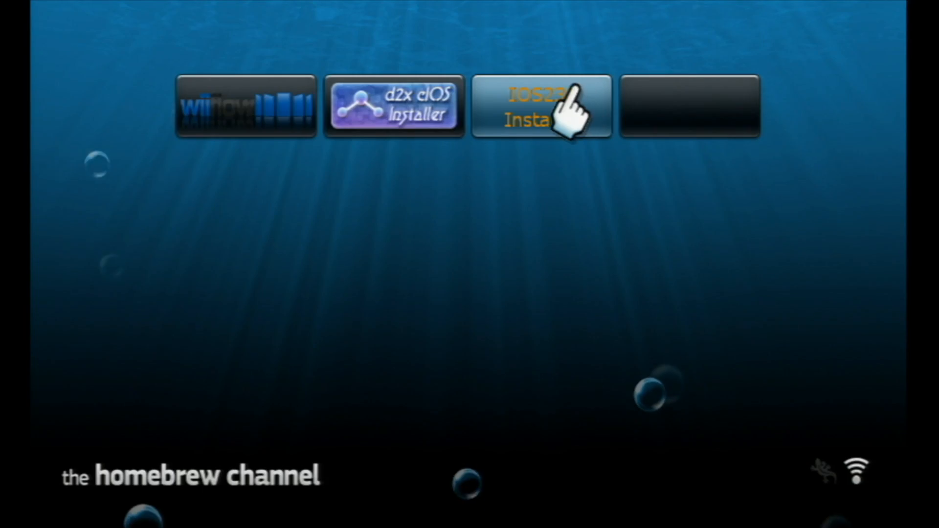
- Open the IOS236 Installer vWii app's details, which offer to install a patched IOS36
{"action": "left_click", "coordinate": [542, 107]}
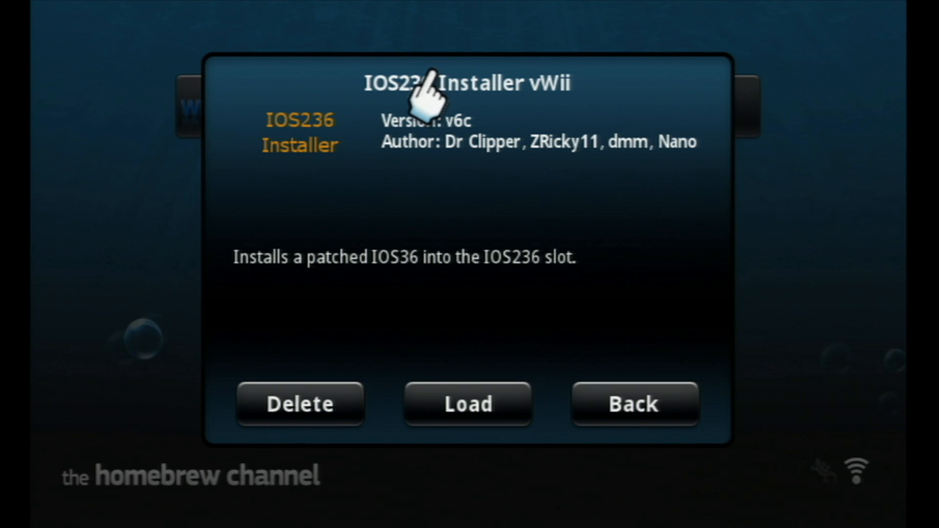
{"action": "mouse_move", "coordinate": [432, 108]}
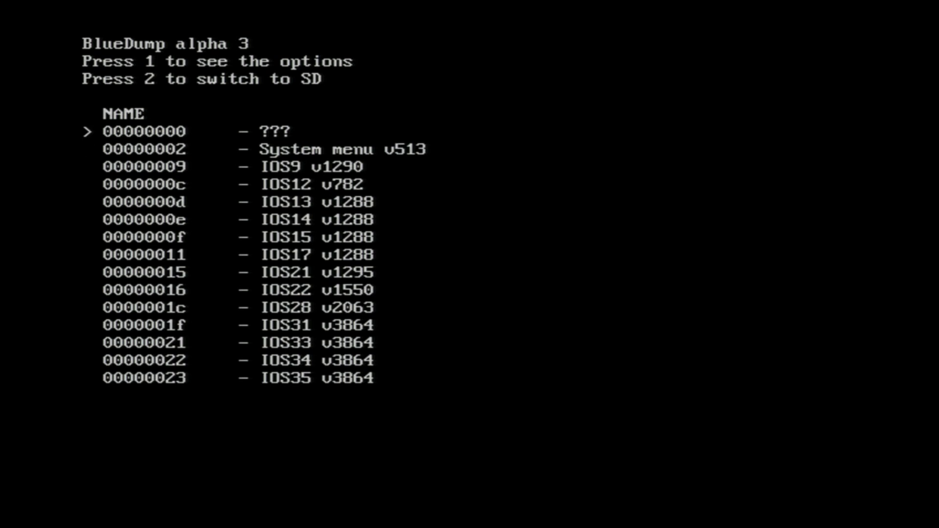
- Scroll through BlueDump's list of the console's installed NAND titles
{"action": "scroll", "scroll_direction": "down", "scroll_amount": 3}
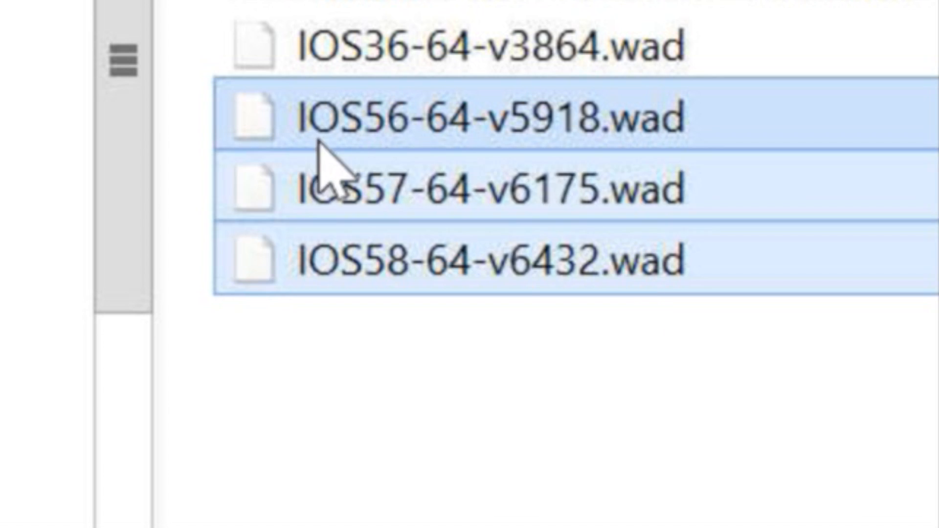
{"action": "mouse_move", "coordinate": [414, 413]}
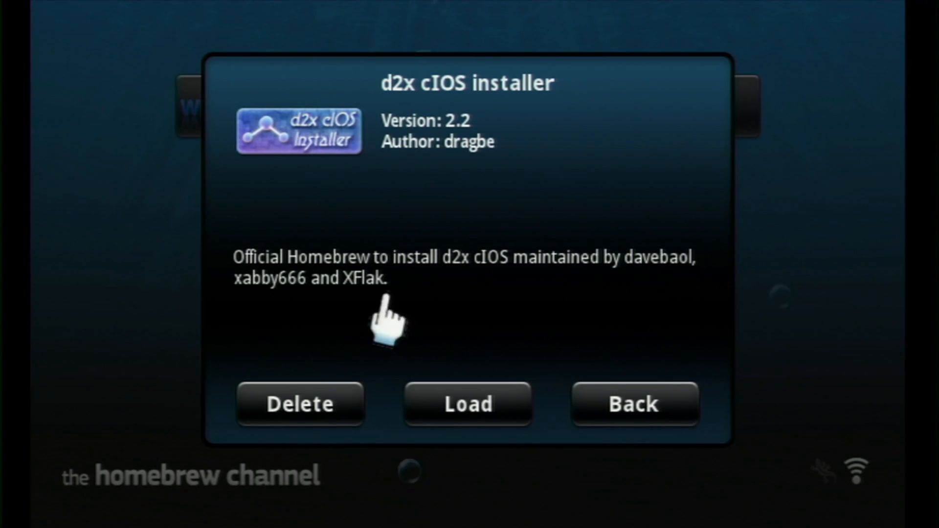
- Install d2x-v10-beta53-alt-vWii using IOS 236, with bases 56, 58 and 57 in slots 249/250
{"action": "left_click", "coordinate": [467, 404]}
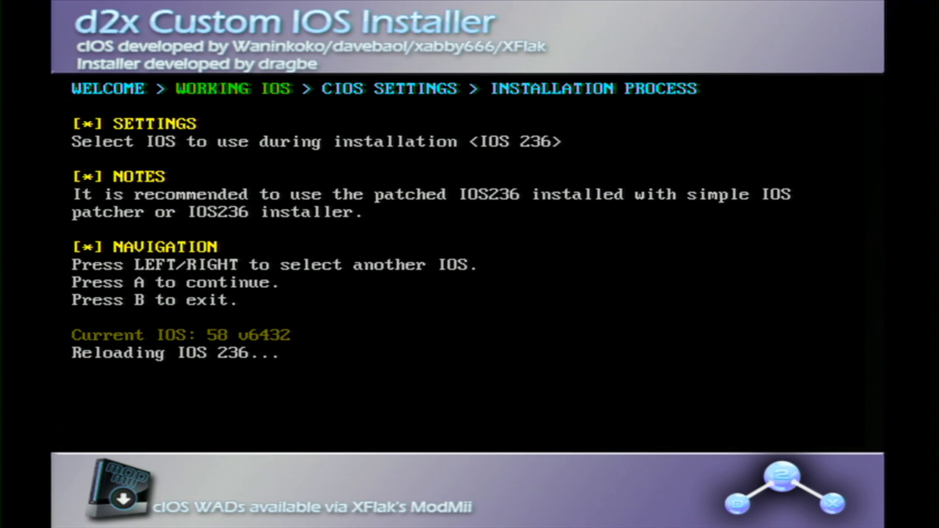
{"action": "key", "text": "a"}
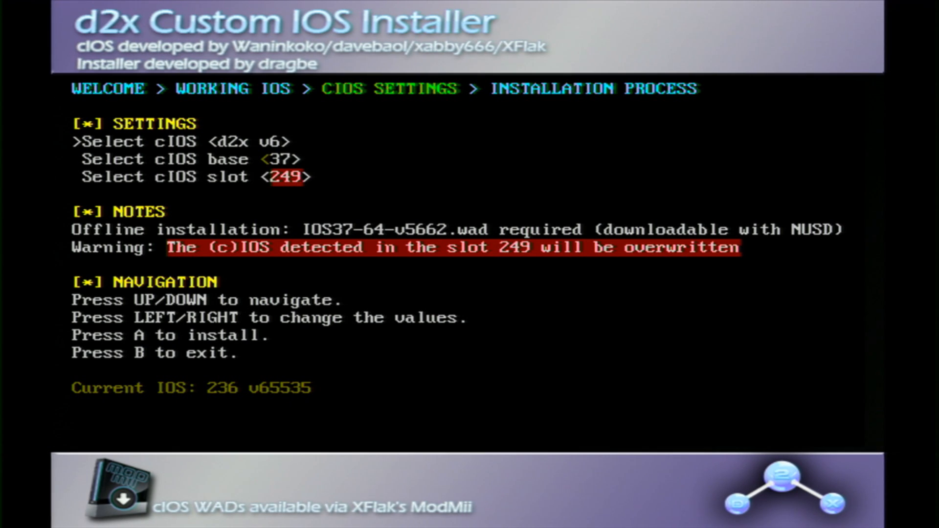
{"action": "key", "text": "Left"}
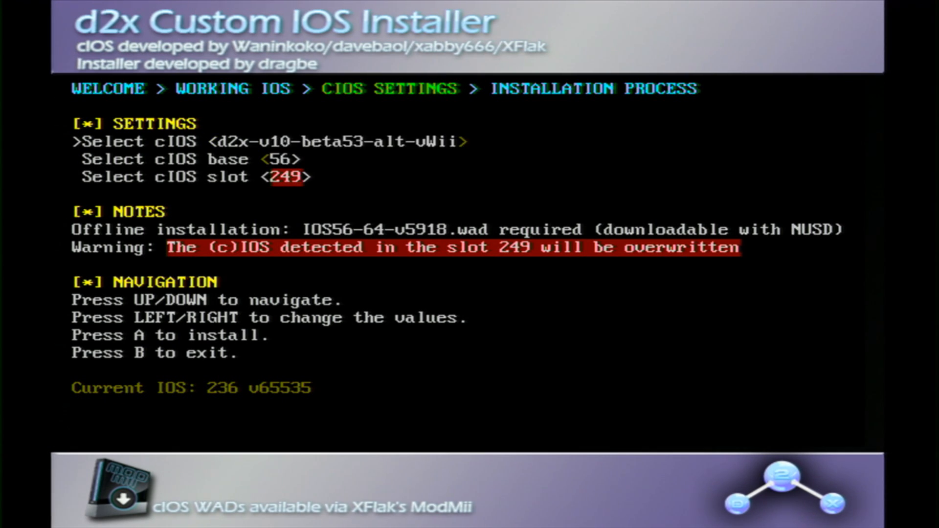
{"action": "key", "text": "Down"}
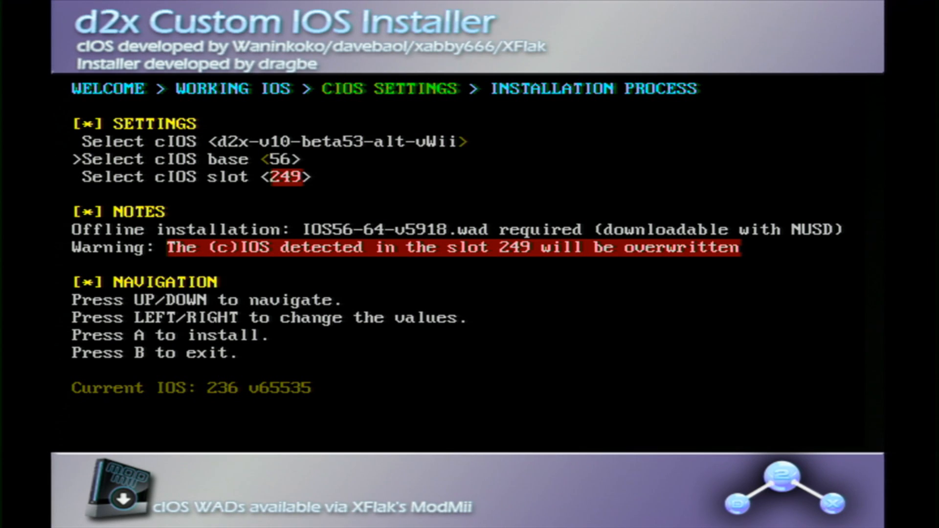
{"action": "key", "text": "Right"}
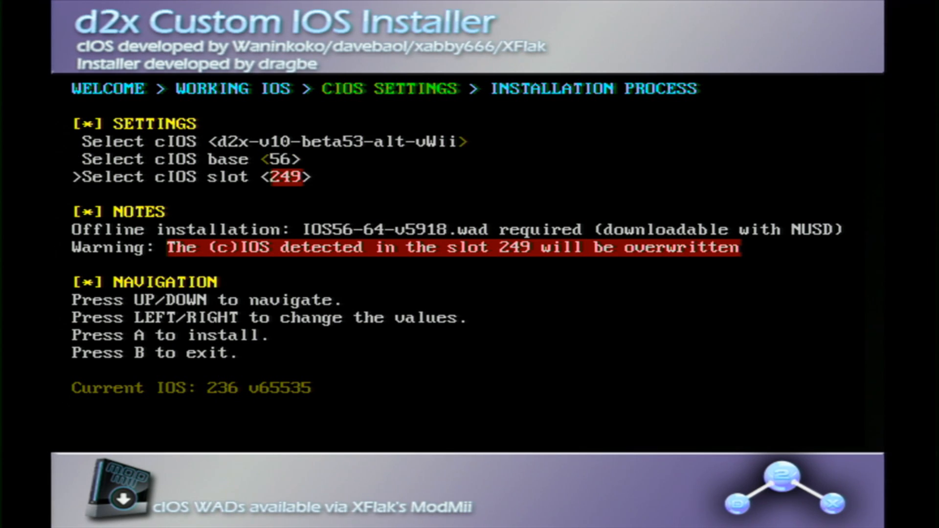
{"action": "key", "text": "a"}
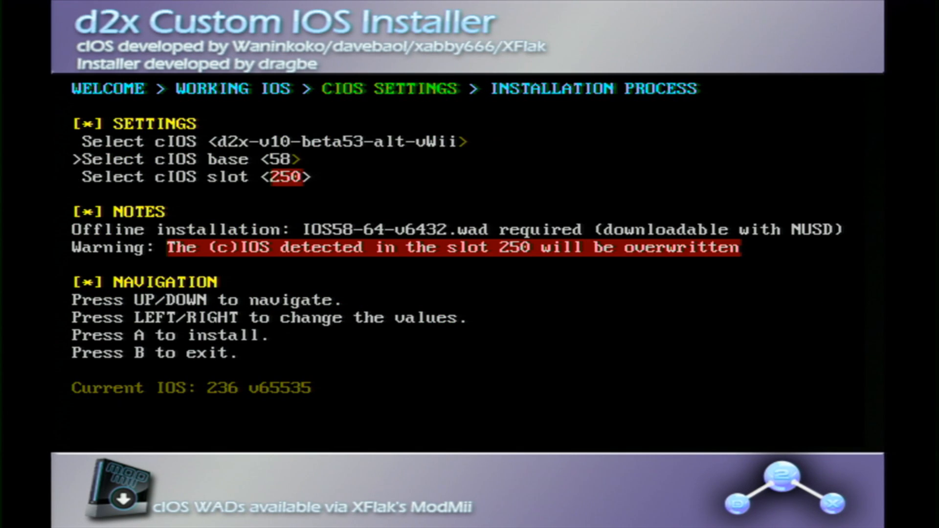
{"action": "key", "text": "a"}
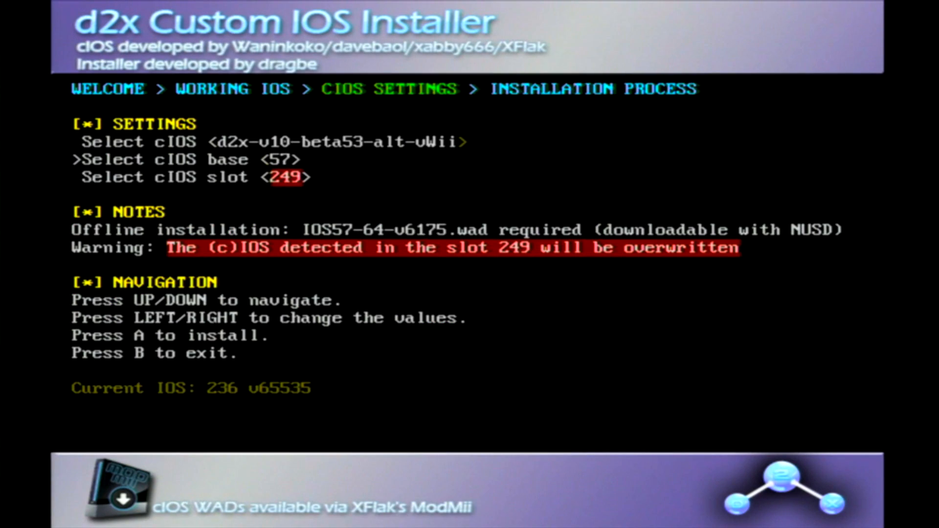
{"action": "key", "text": "a"}
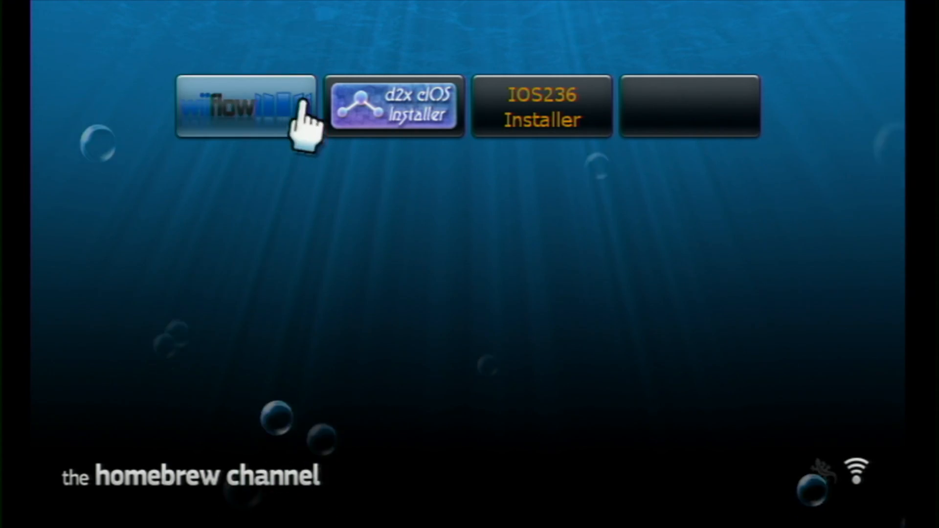
- Launch WiiFlow and install the Mario Kart Wii disc to the SD game partition
{"action": "left_click", "coordinate": [244, 107]}
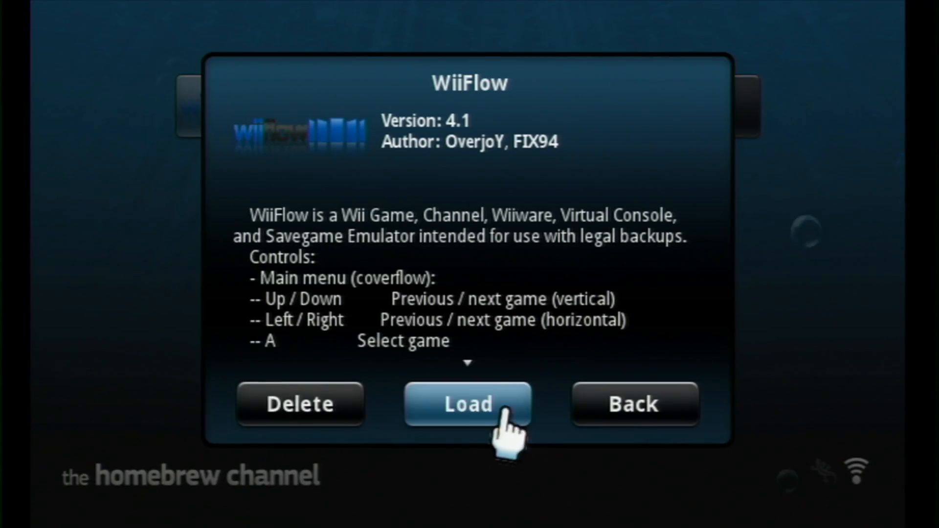
{"action": "left_click", "coordinate": [467, 404]}
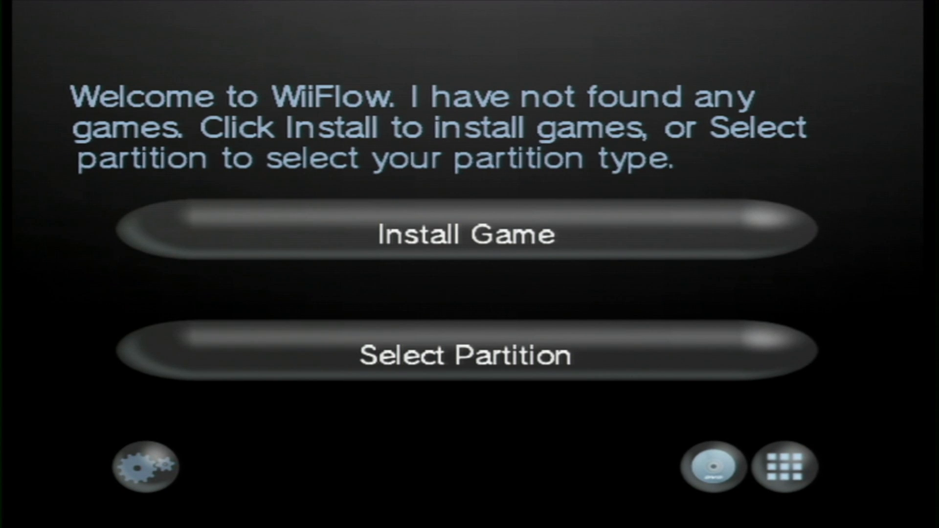
{"action": "left_click", "coordinate": [146, 466]}
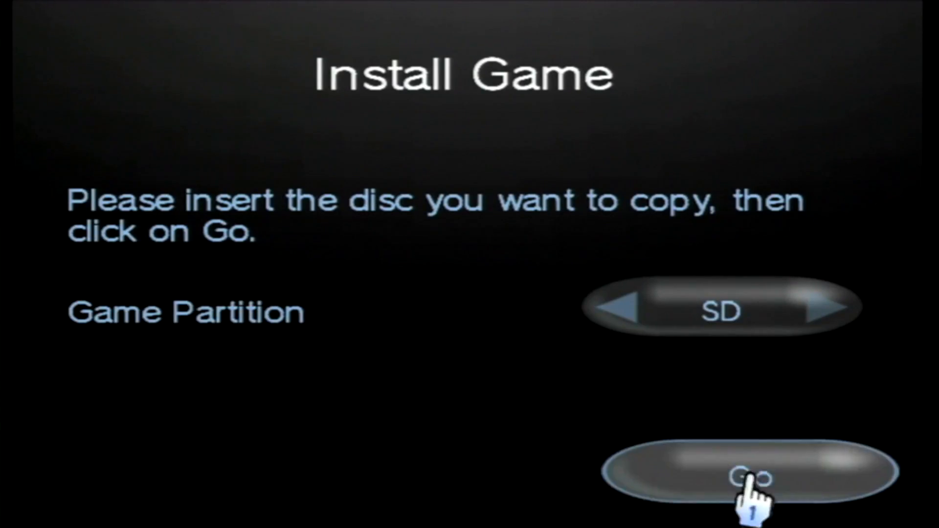
{"action": "left_click", "coordinate": [756, 473]}
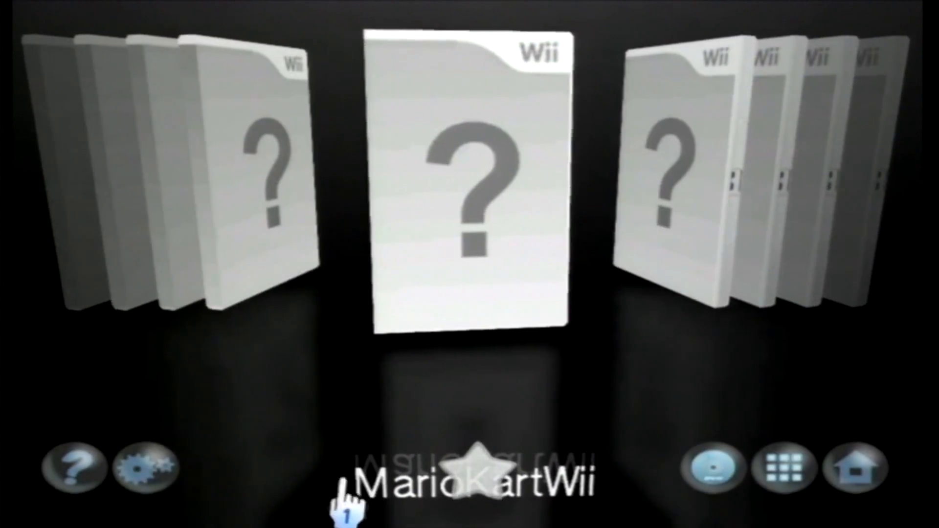
- Download WiiFlow covers and titles, then boot Mario Kart Wii past its title screen
{"action": "left_click", "coordinate": [144, 465]}
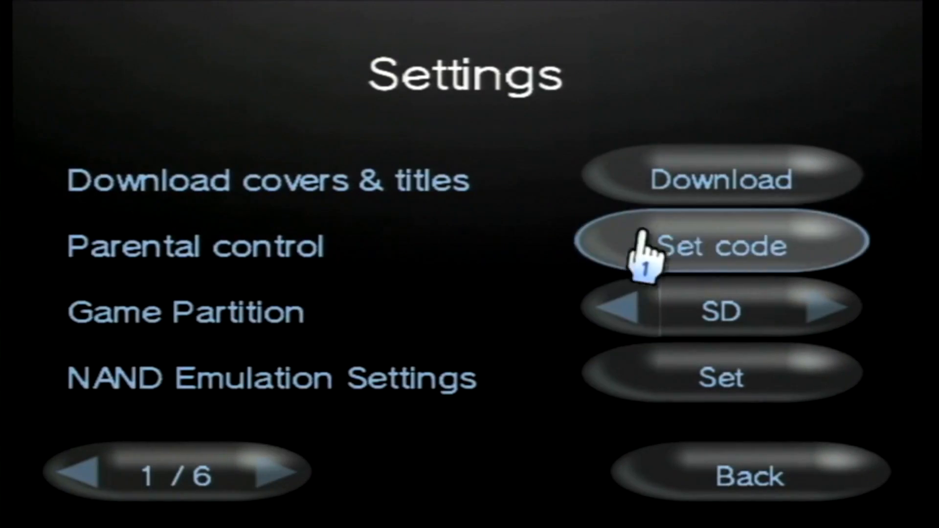
{"action": "left_click", "coordinate": [722, 179]}
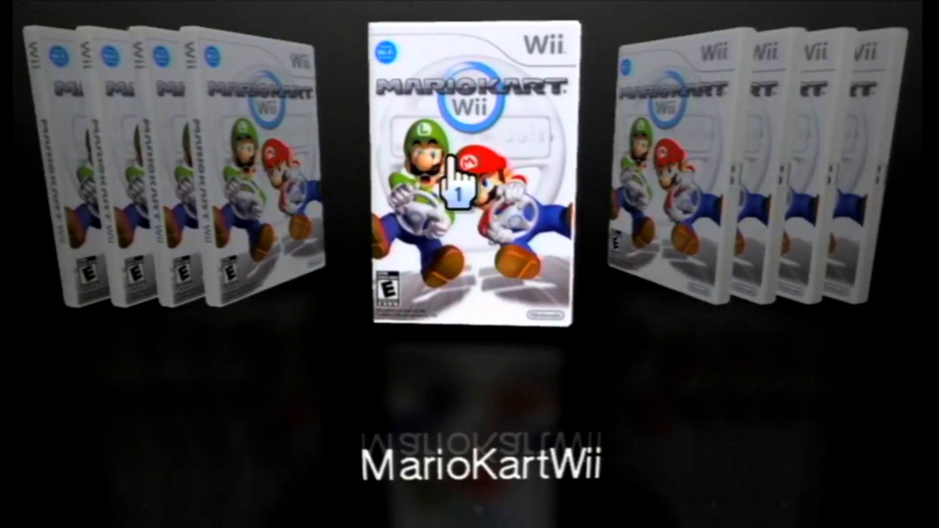
{"action": "left_click", "coordinate": [468, 177]}
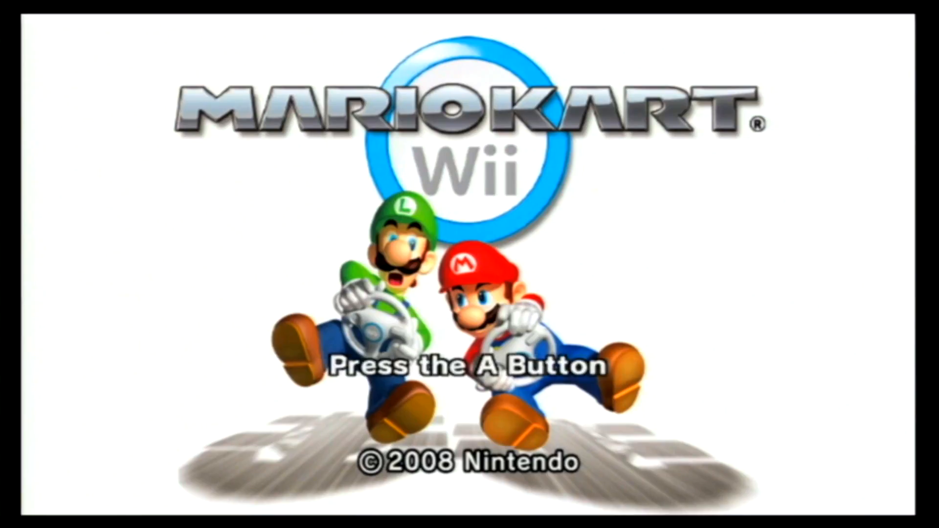
{"action": "key", "text": "A"}
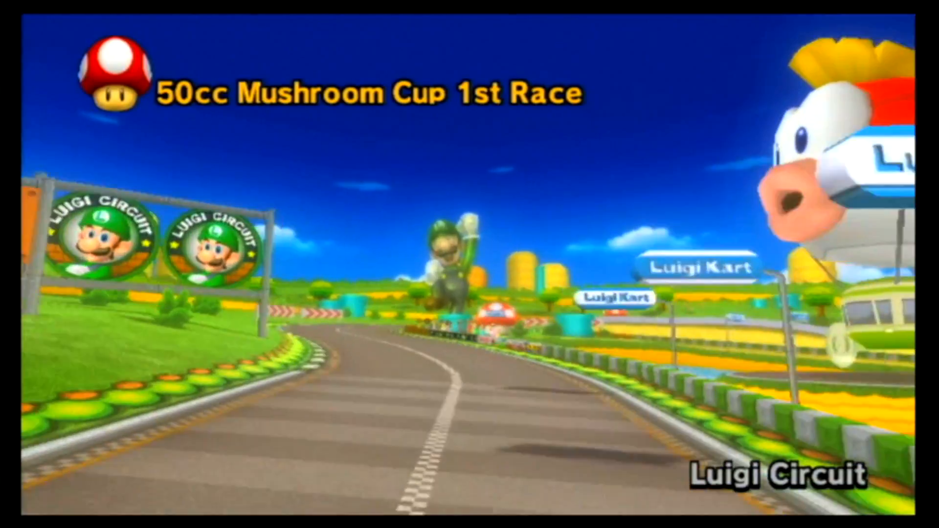